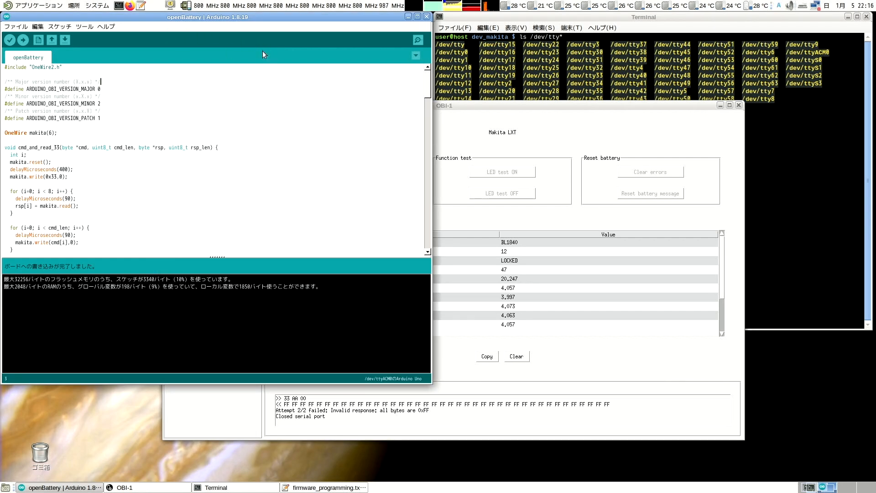
mouse_move(223, 54)
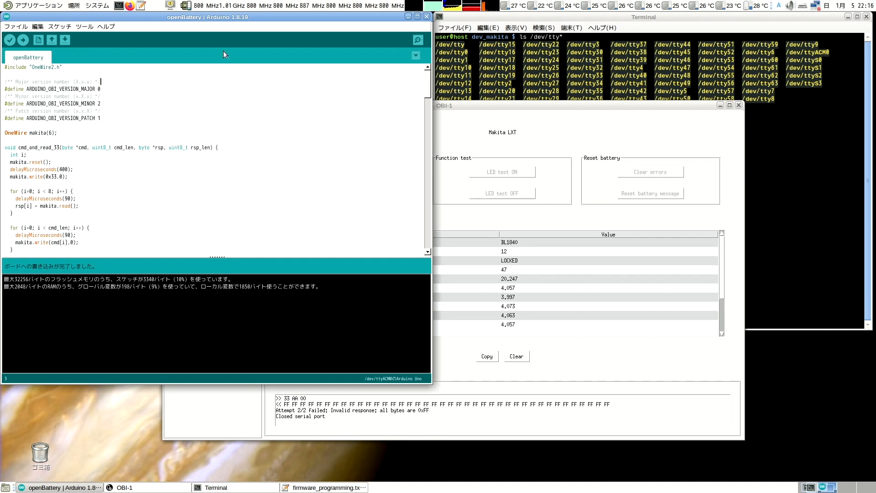
mouse_move(220, 56)
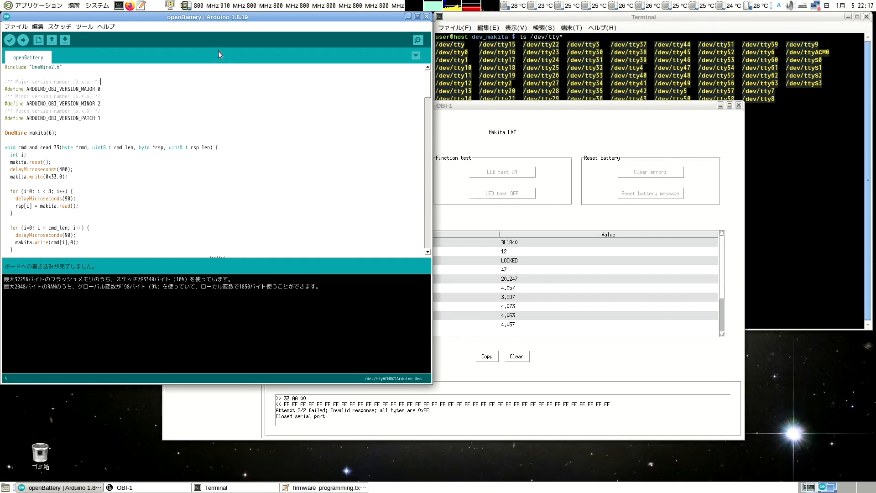
mouse_move(223, 65)
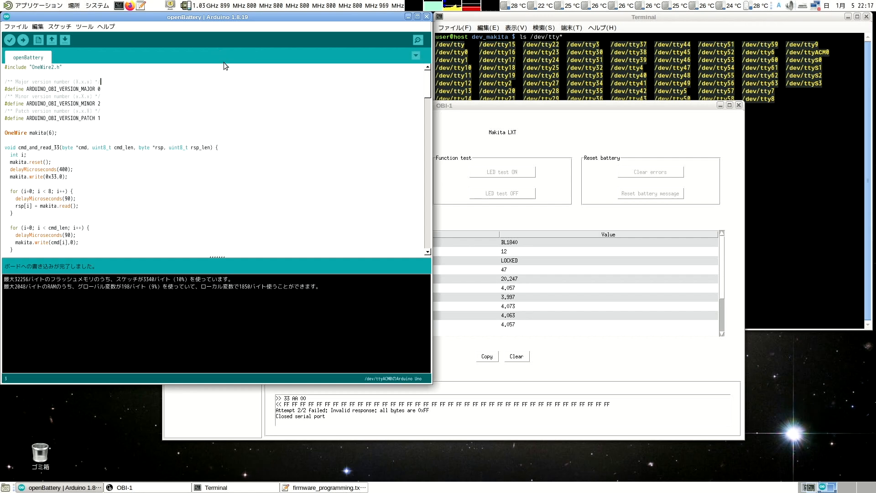
mouse_move(211, 57)
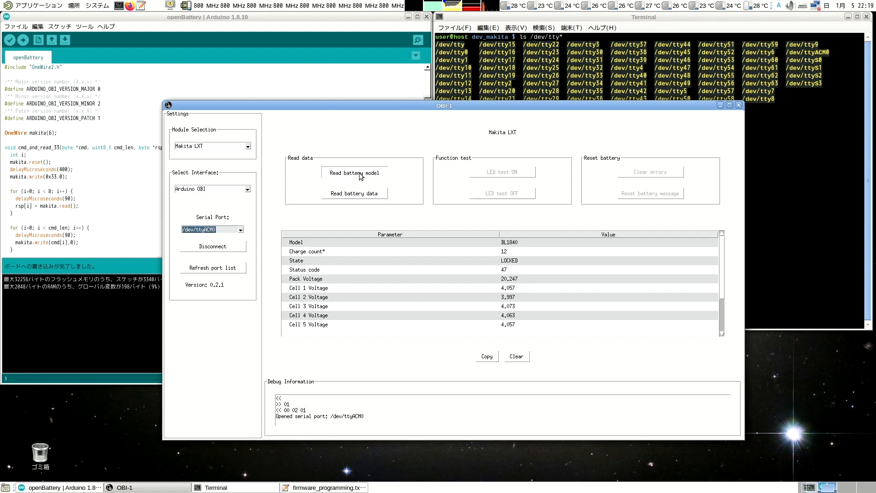
- Read the BL1840 model (State UNLOCKED) and its data, showing pack voltage 17,996
left_click(354, 173)
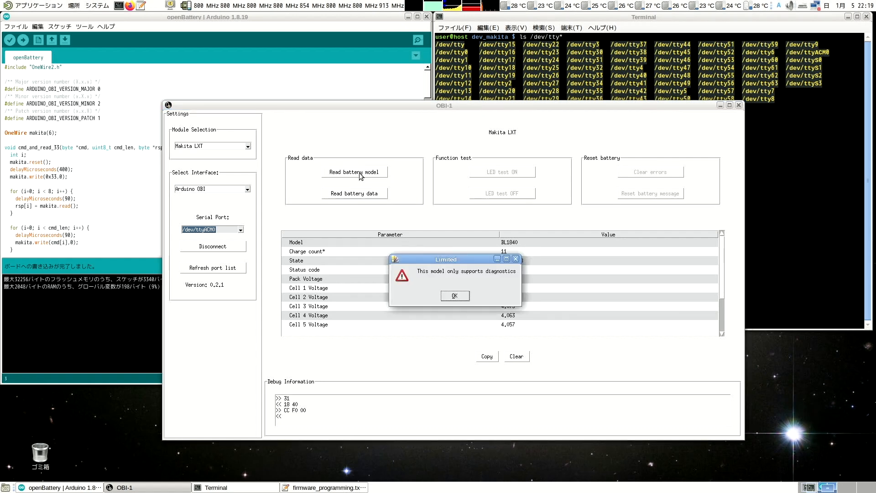
mouse_move(436, 286)
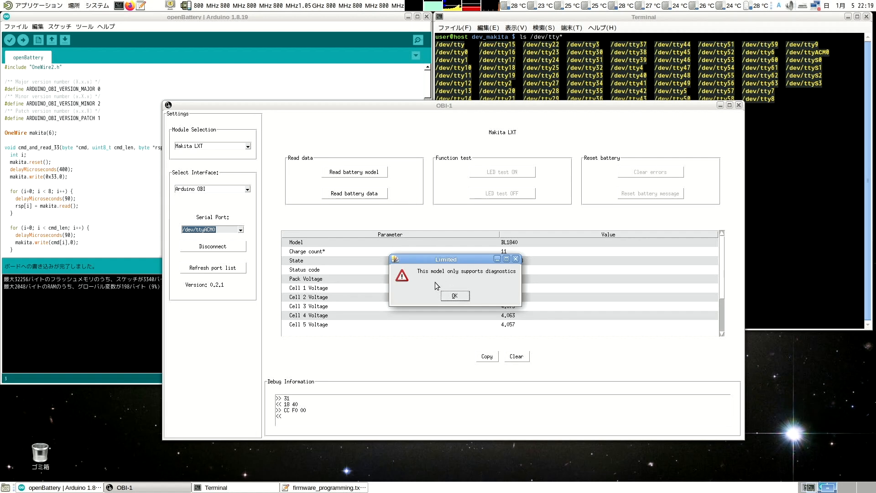
left_click(455, 295)
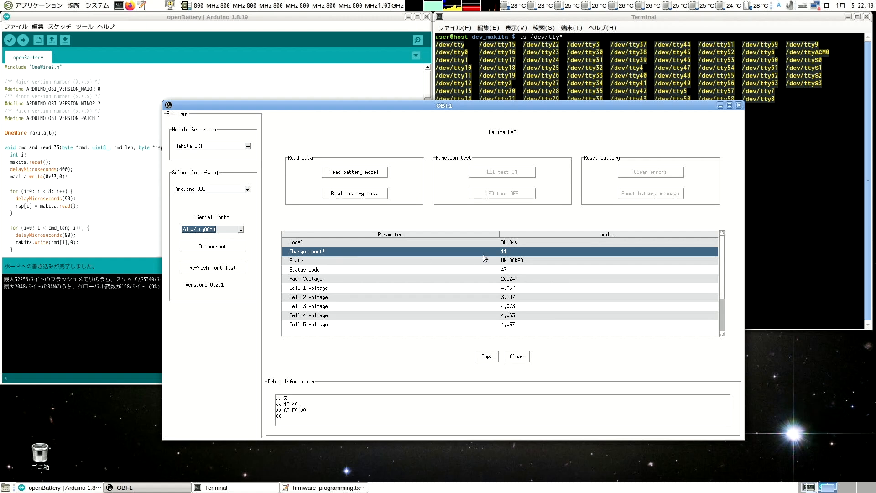
left_click(392, 261)
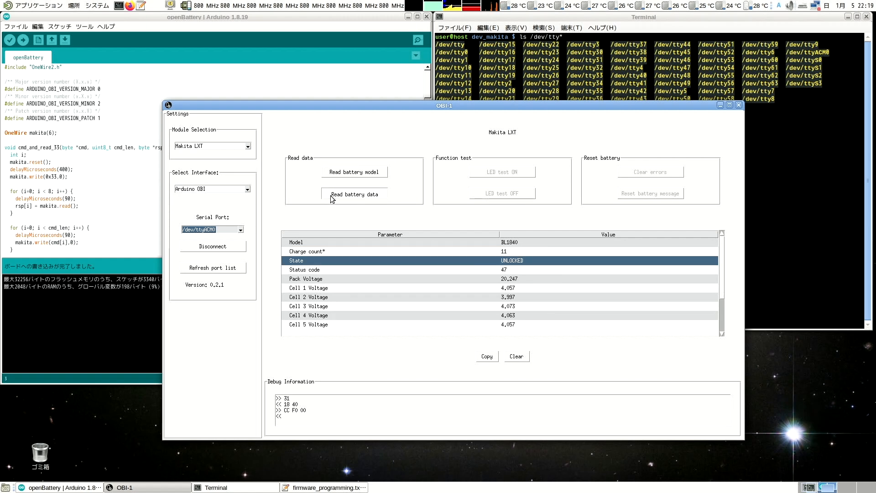
mouse_move(523, 289)
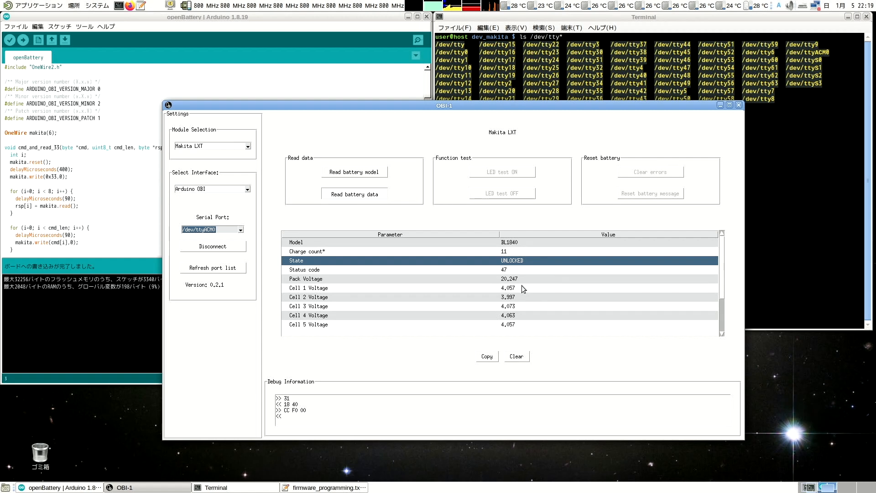
left_click(354, 193)
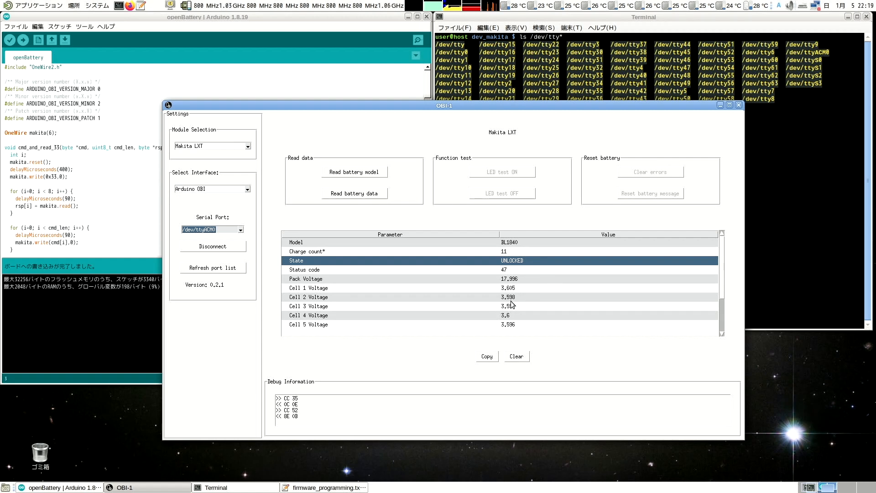
scroll("down", 3)
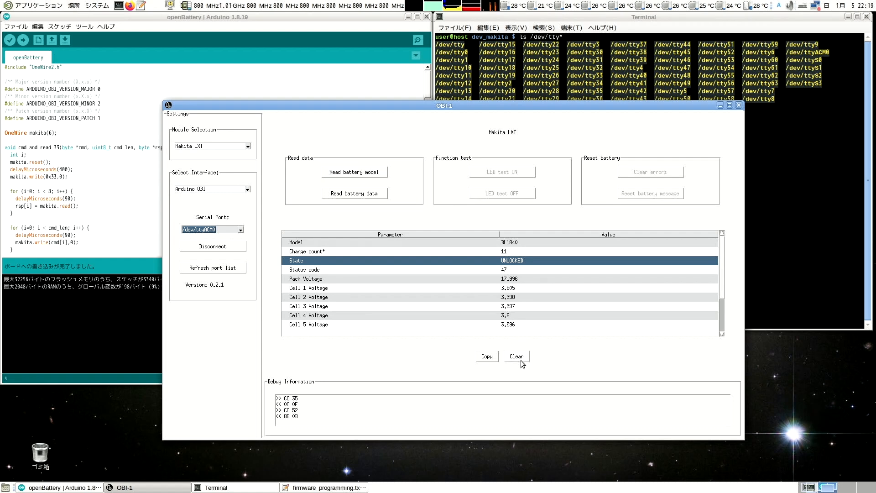
- Clear the parameter table and re-read the model, now LOCKED with charge count 12
left_click(515, 356)
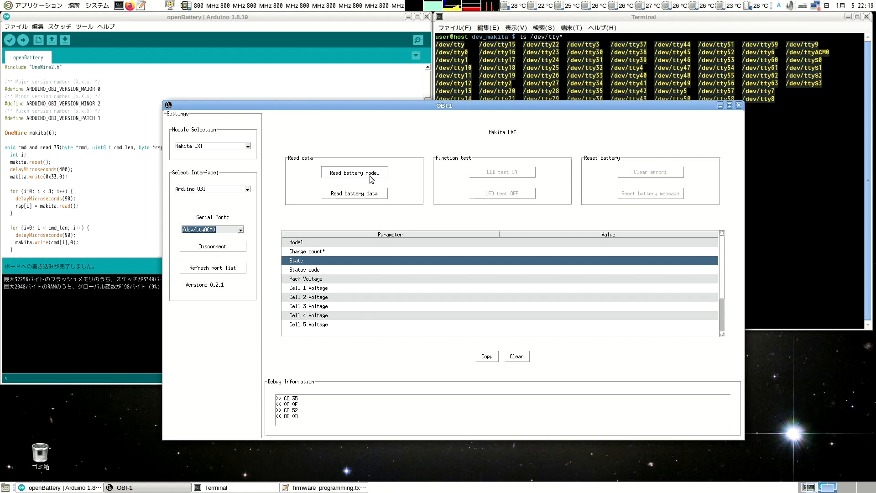
left_click(355, 173)
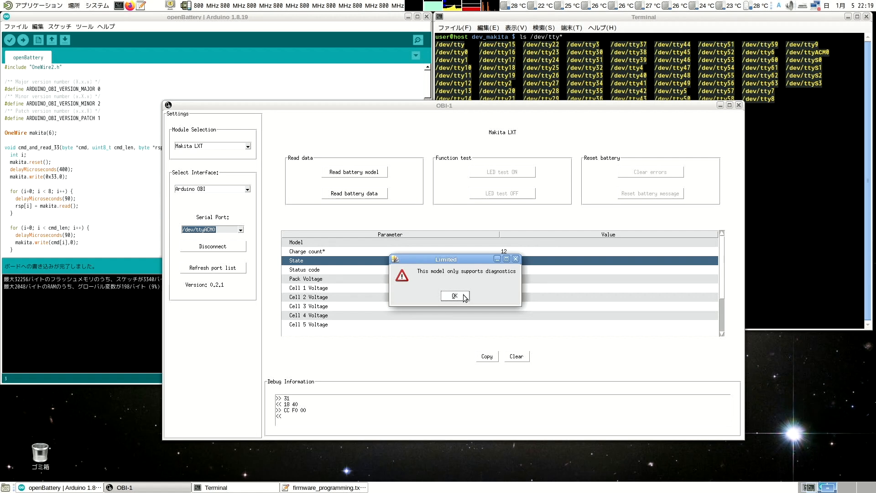
left_click(454, 296)
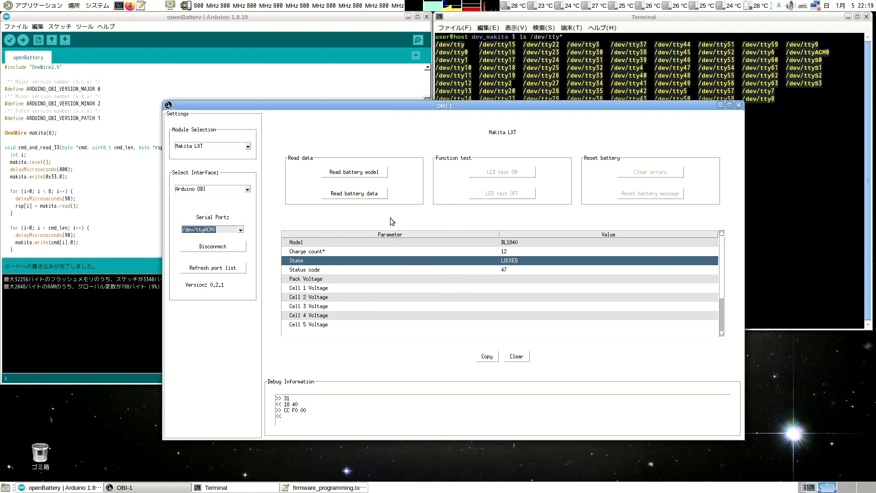
mouse_move(529, 225)
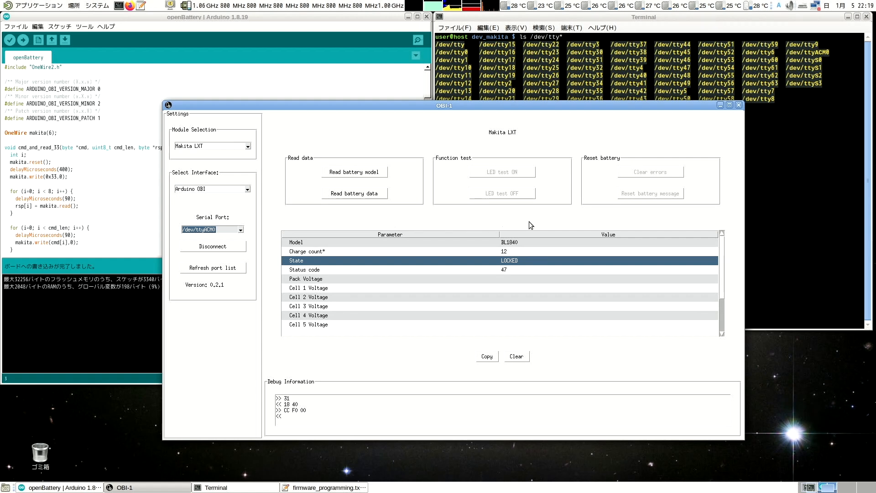
mouse_move(647, 177)
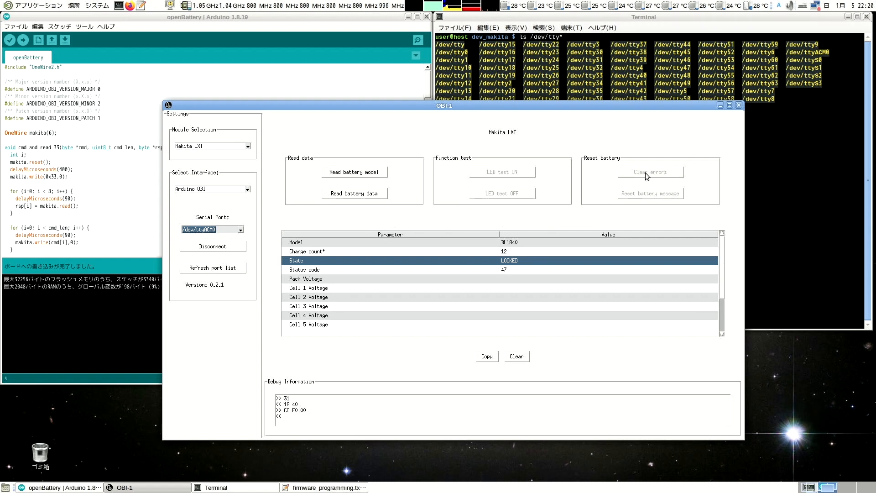
mouse_move(648, 172)
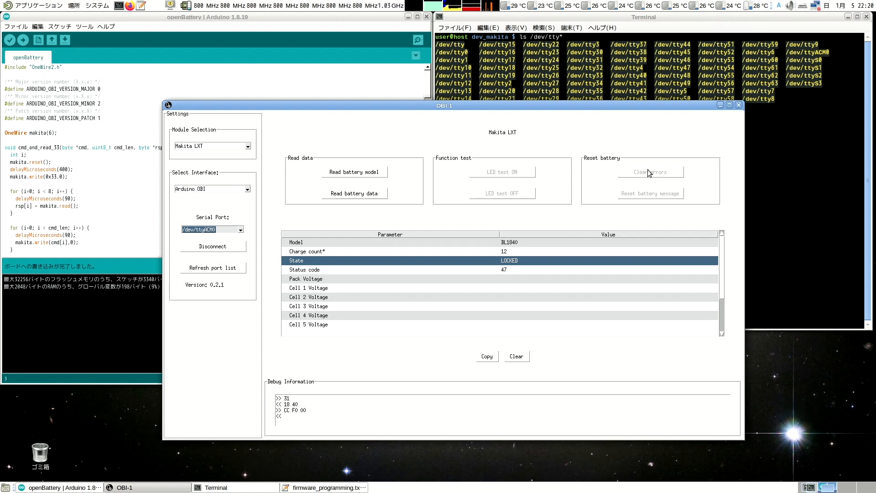
mouse_move(412, 260)
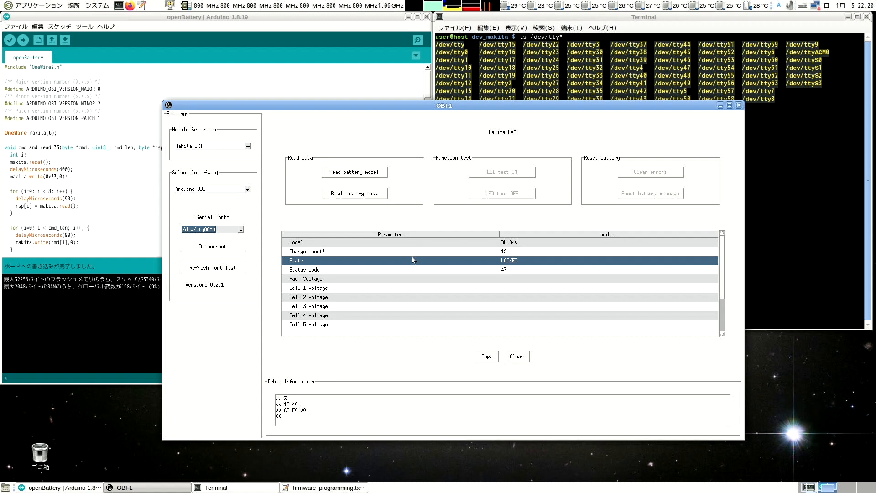
mouse_move(513, 264)
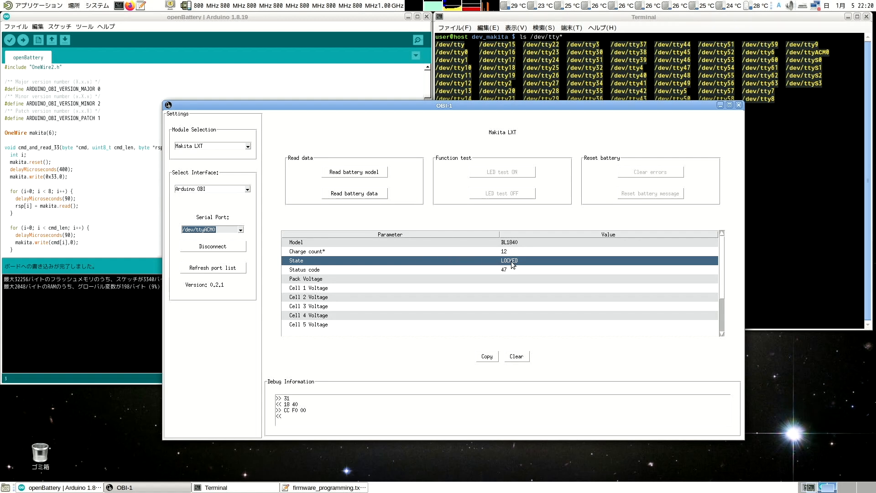
mouse_move(355, 193)
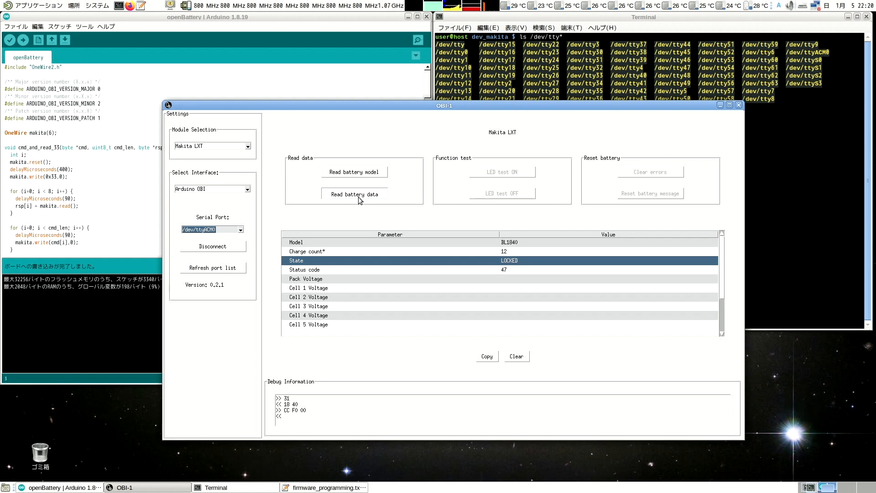
- Read battery data giving pack voltage 20,236 and all five cell voltages, highlighting Pack Voltage
left_click(354, 194)
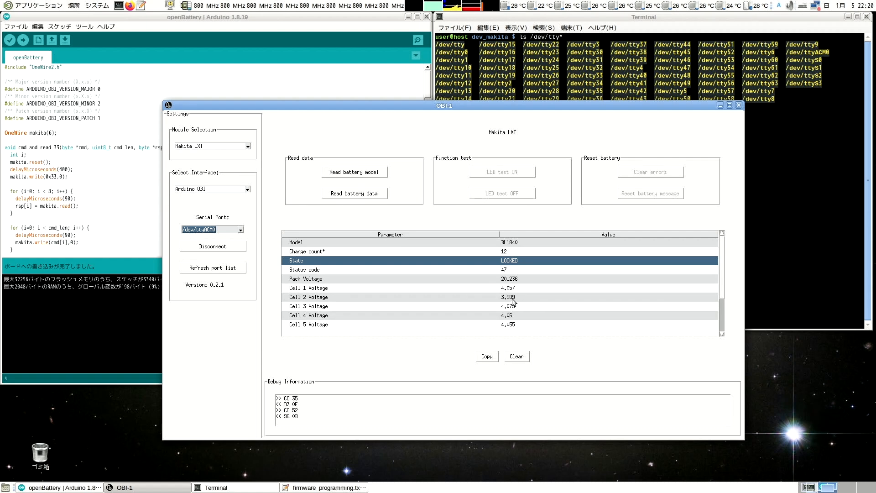
mouse_move(520, 313)
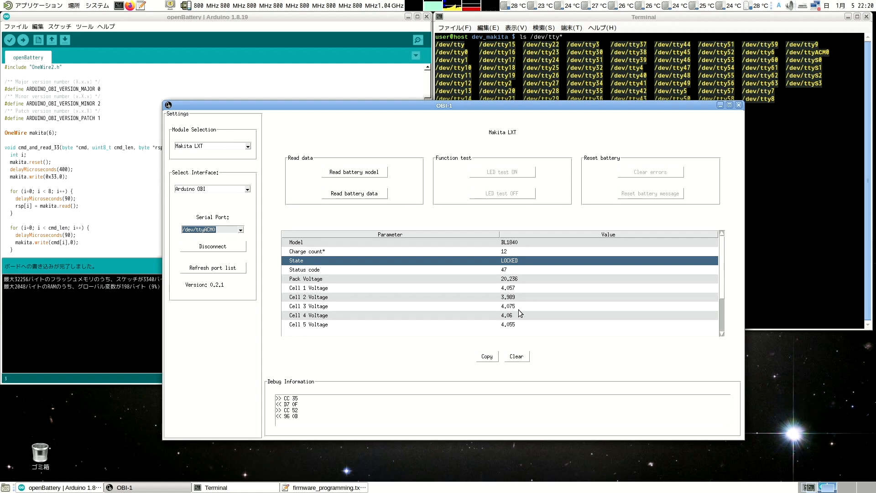
scroll("down", 3)
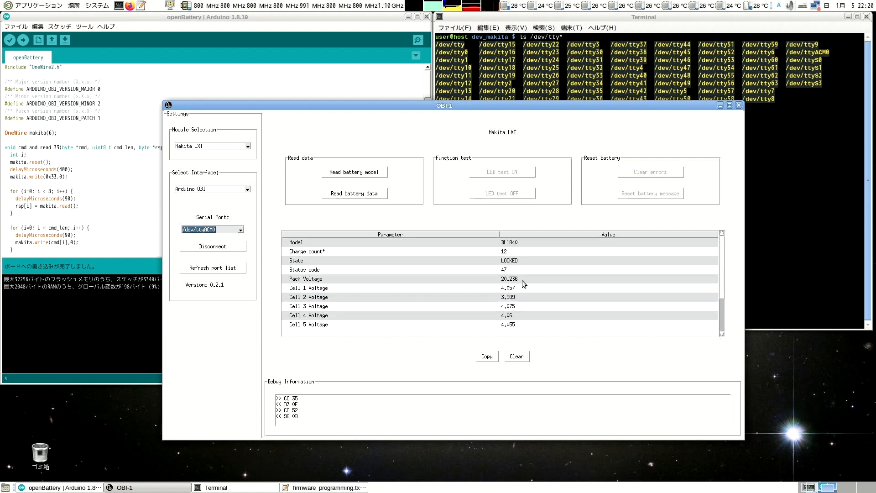
left_click(391, 278)
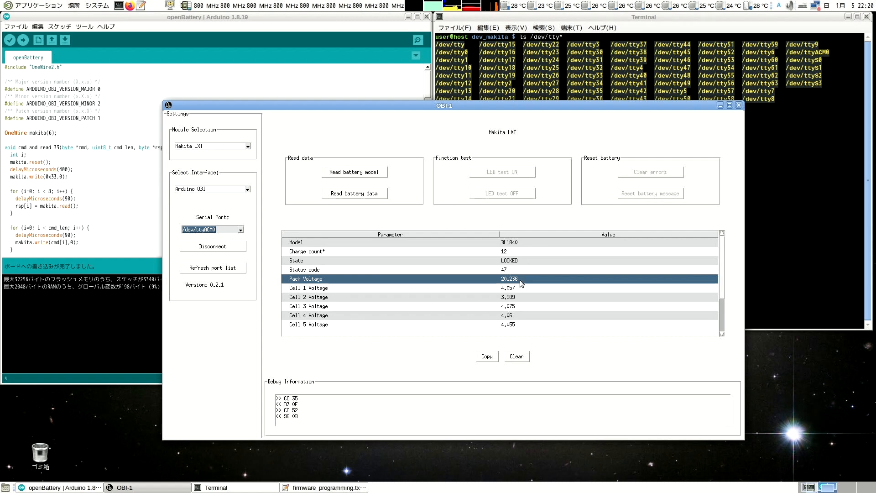
mouse_move(519, 146)
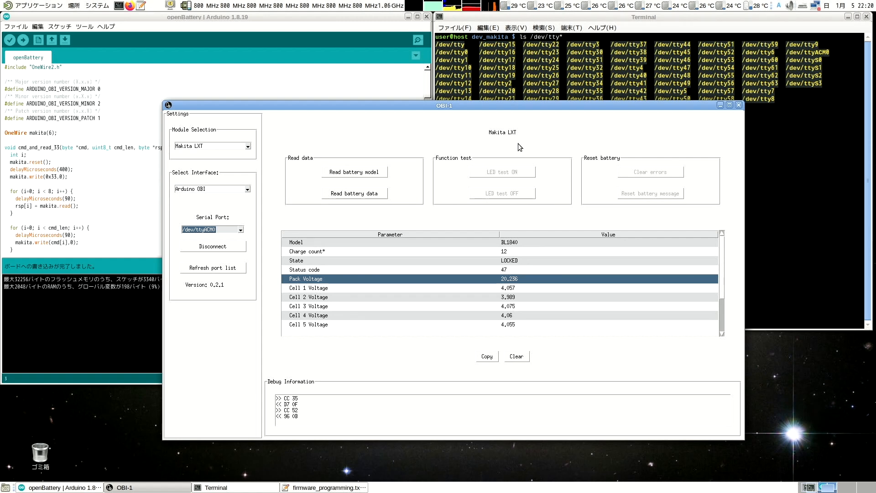
mouse_move(493, 224)
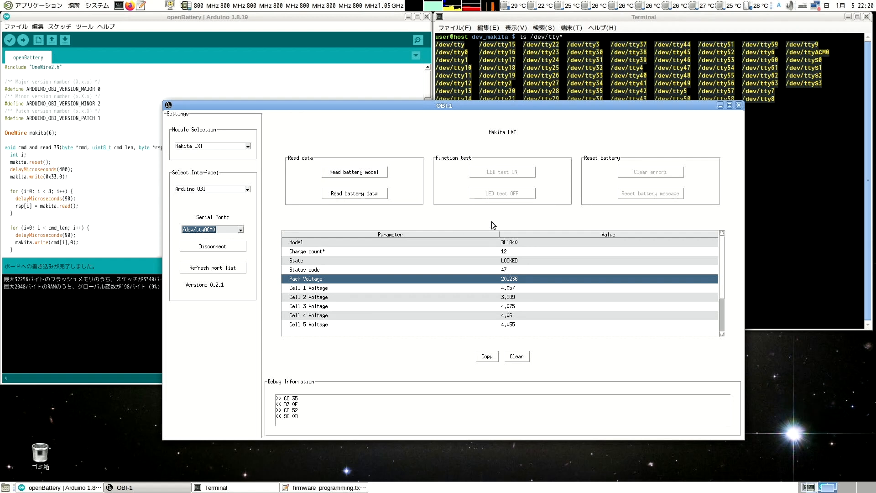
mouse_move(490, 275)
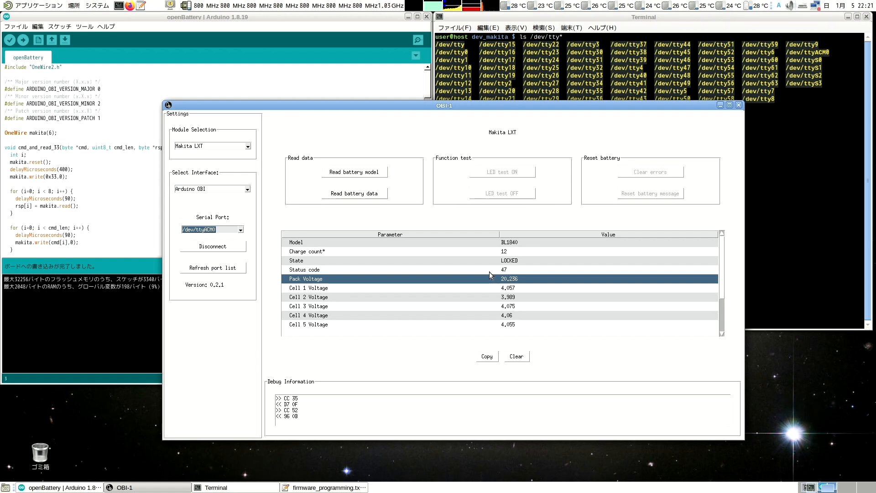
mouse_move(448, 211)
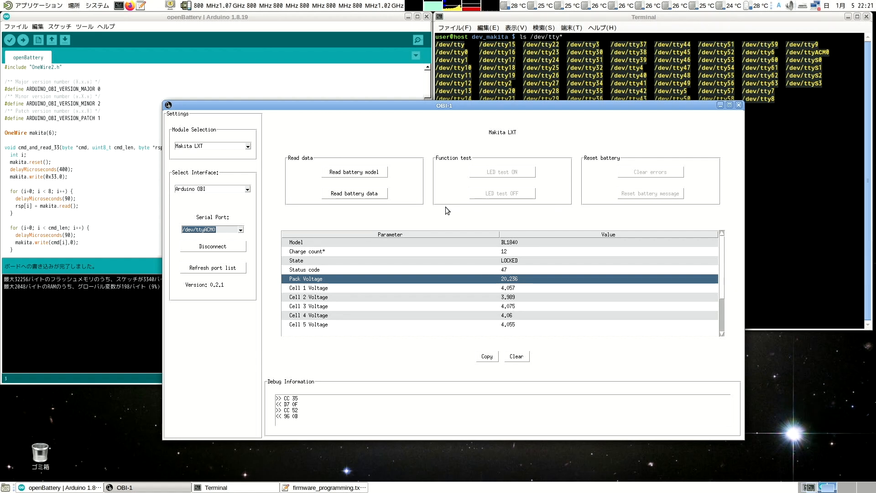
mouse_move(440, 214)
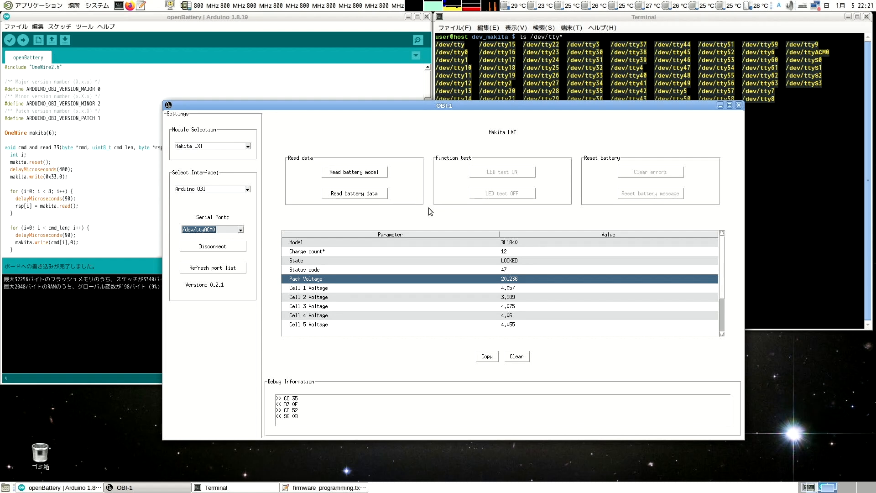
mouse_move(521, 122)
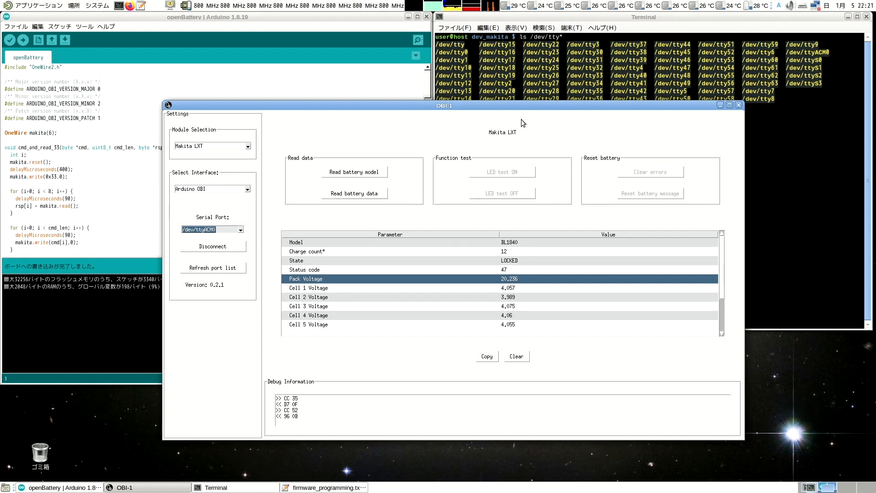
mouse_move(226, 474)
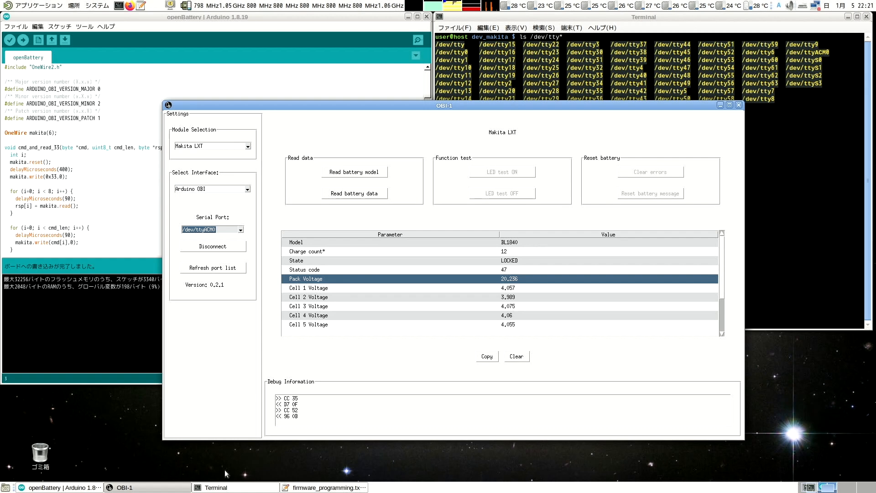
mouse_move(307, 487)
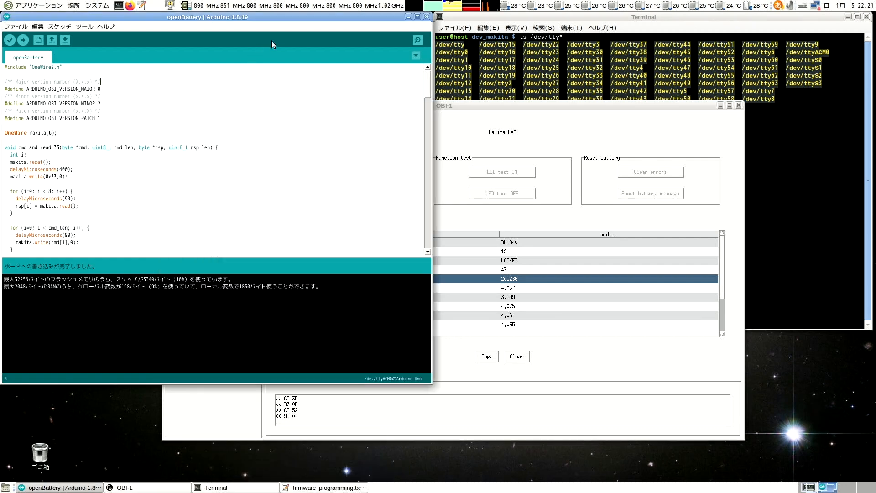
mouse_move(247, 102)
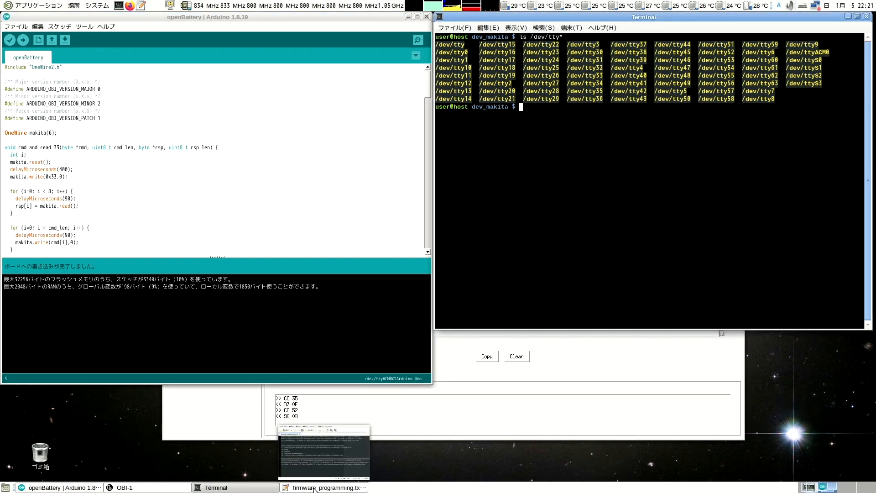
- Flash firmware_20241214.hex to the board on /dev/ttyACM0 using the avrdude command from the notes
left_click(323, 487)
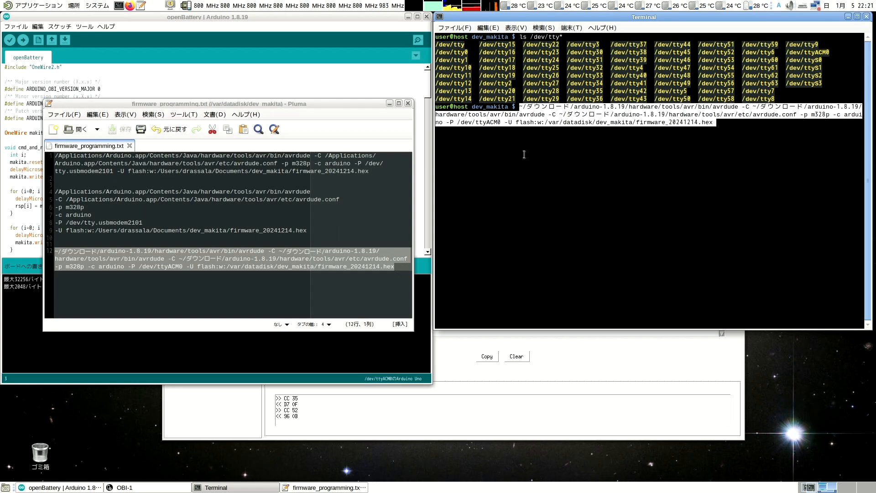
key("Return")
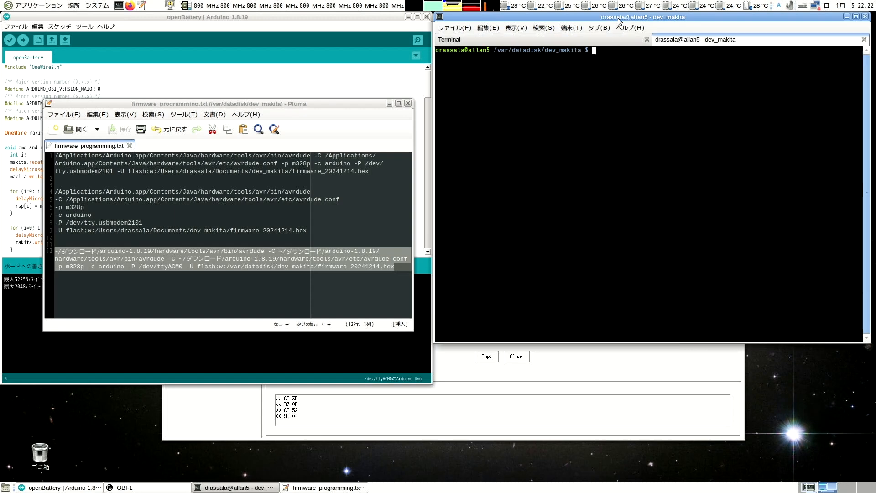
- Start minicom setup with LANG= minicom -s to connect to /dev/ttyACM0 at 115200 8N1
type("minicom")
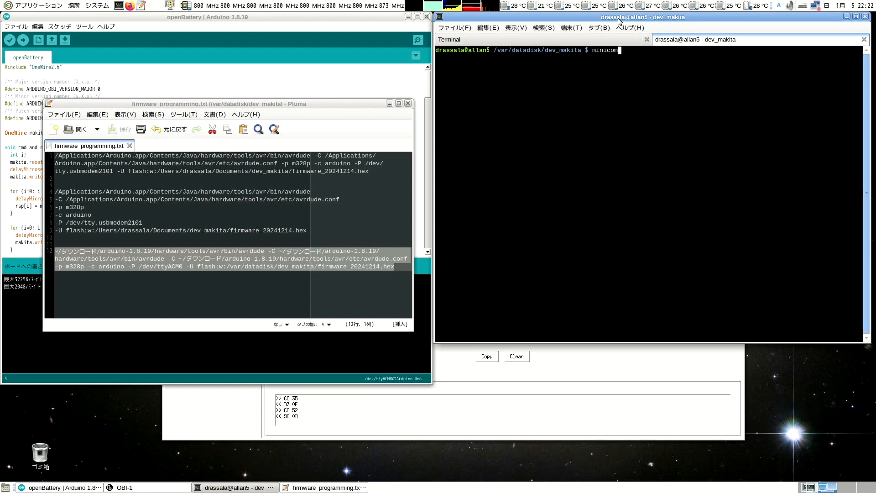
type("LANG=")
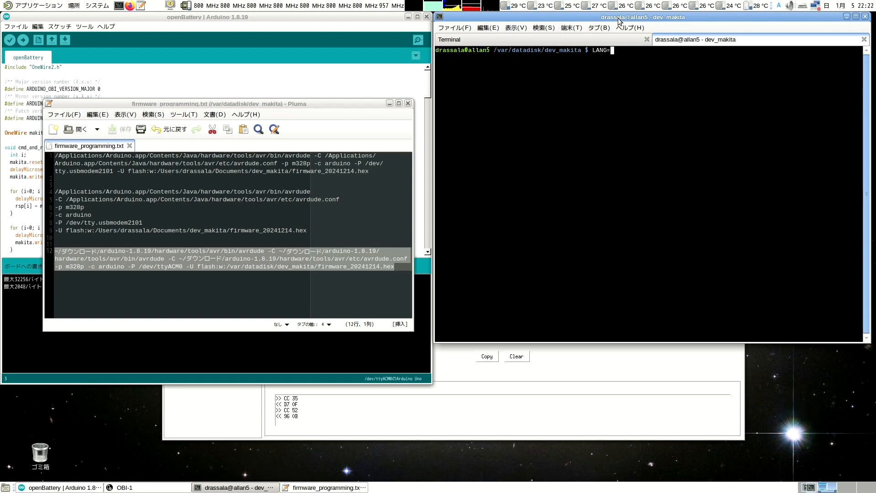
type("minicom")
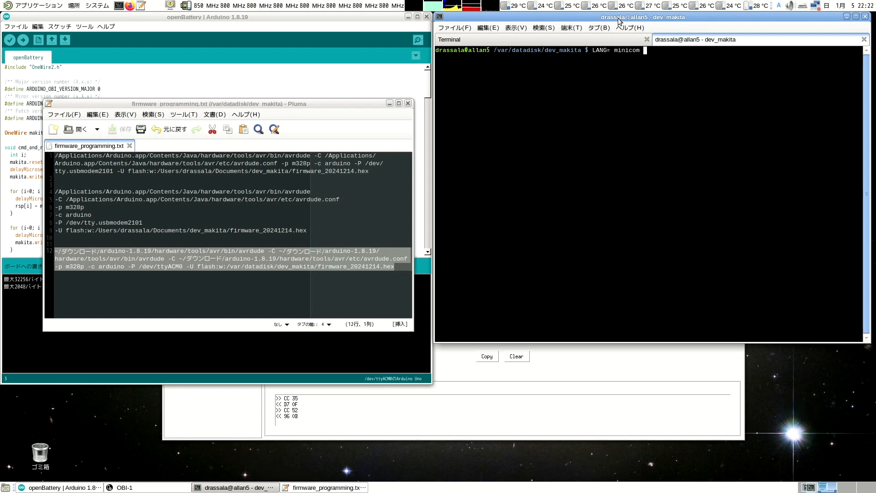
type("-s")
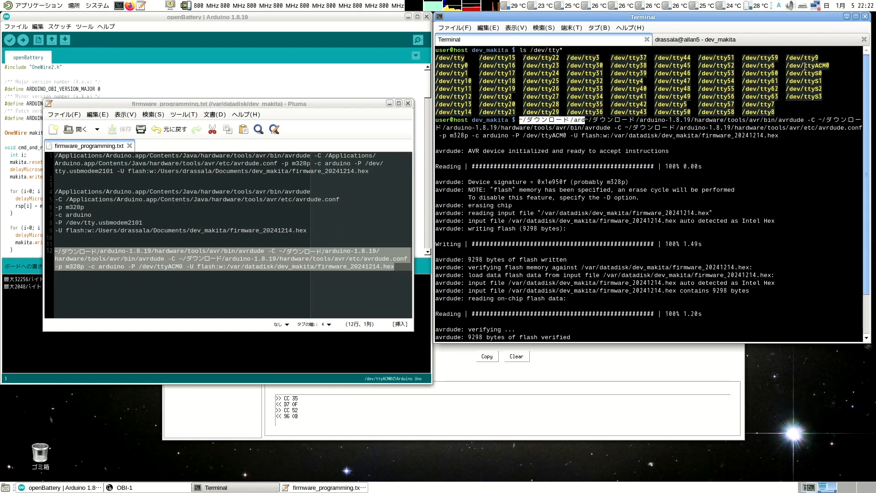
mouse_move(797, 43)
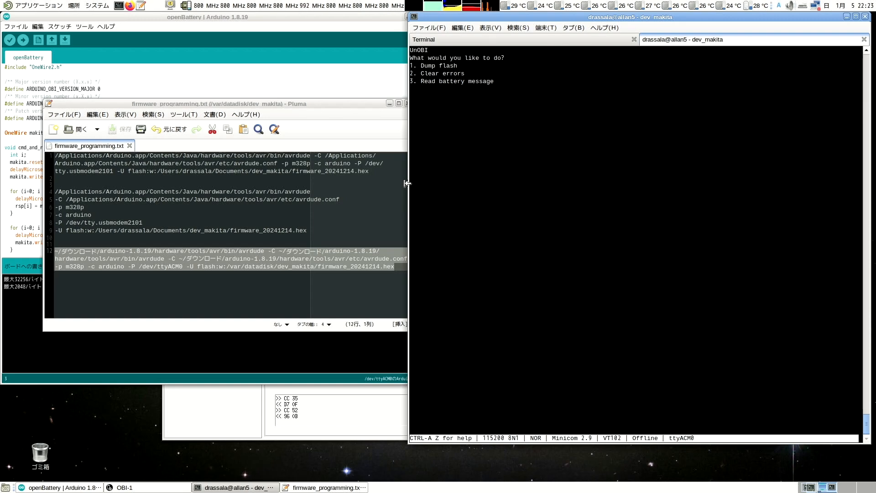
- Run UnOBI Clear errors and confirm the EEPROM rewrite, which reports write success
type("3. Read battery message")
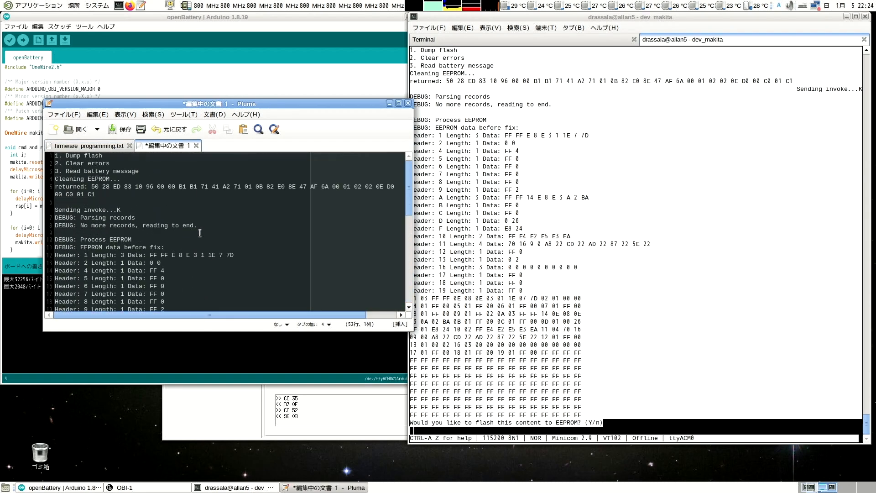
scroll("down", 3)
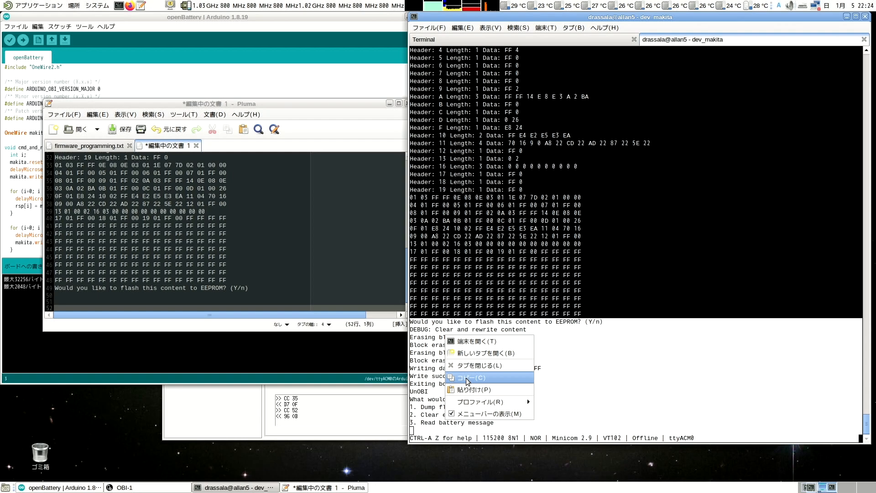
- Copy the EEPROM rewrite log into Pluma and return to the minicom session
left_click(469, 377)
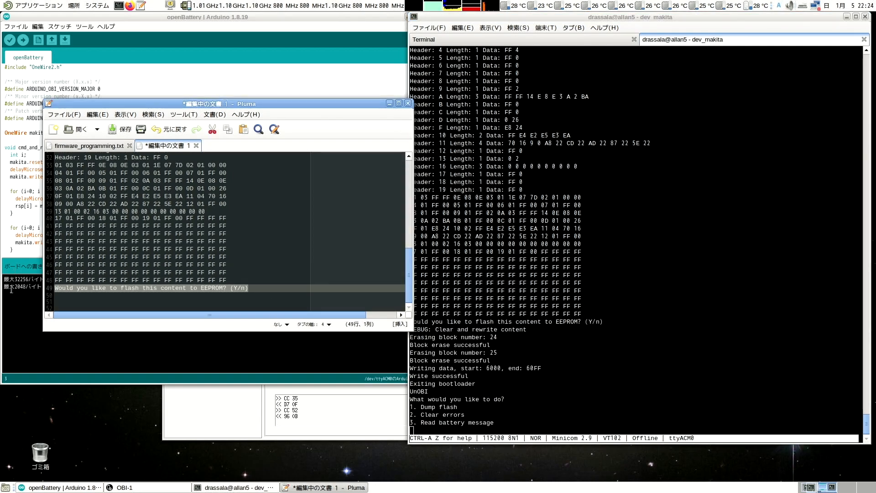
scroll("down", 3)
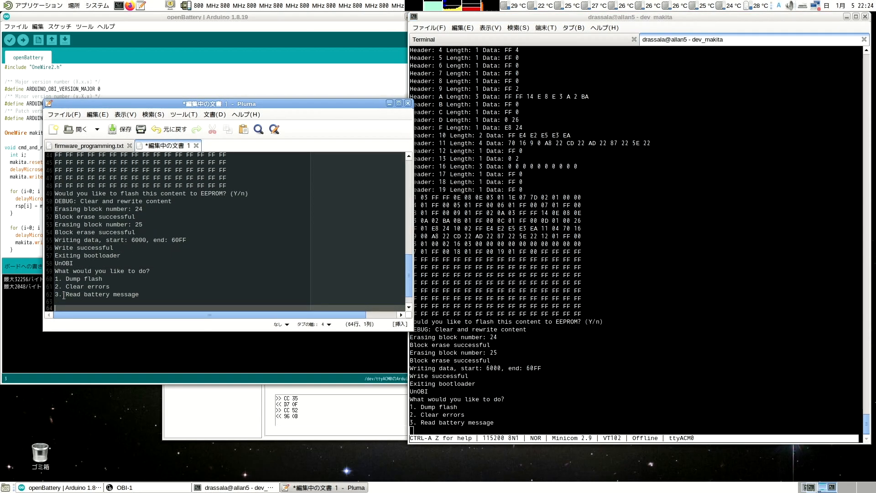
left_click(125, 128)
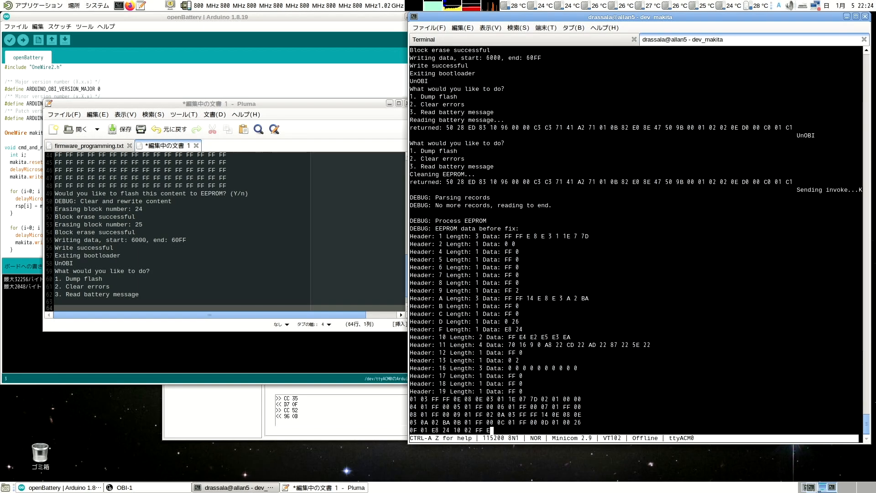
- Decline the second EEPROM flash and bring the Arduino sketch window forward
scroll("down", 3)
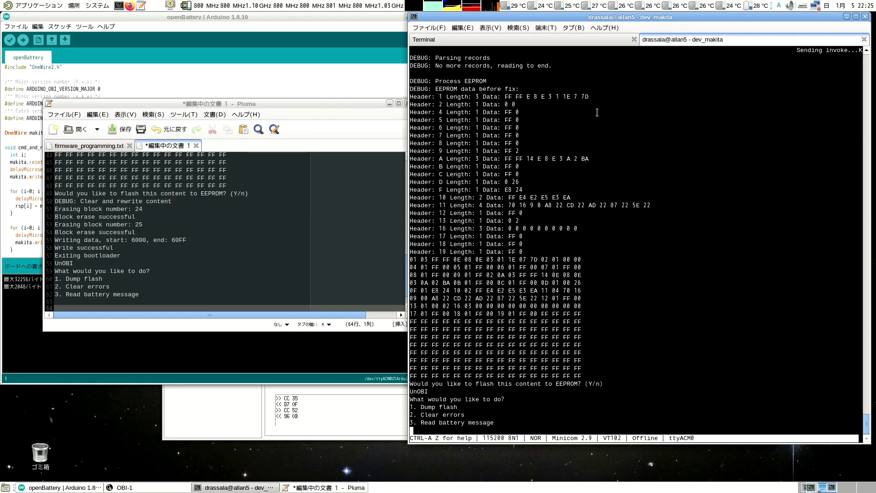
mouse_move(231, 76)
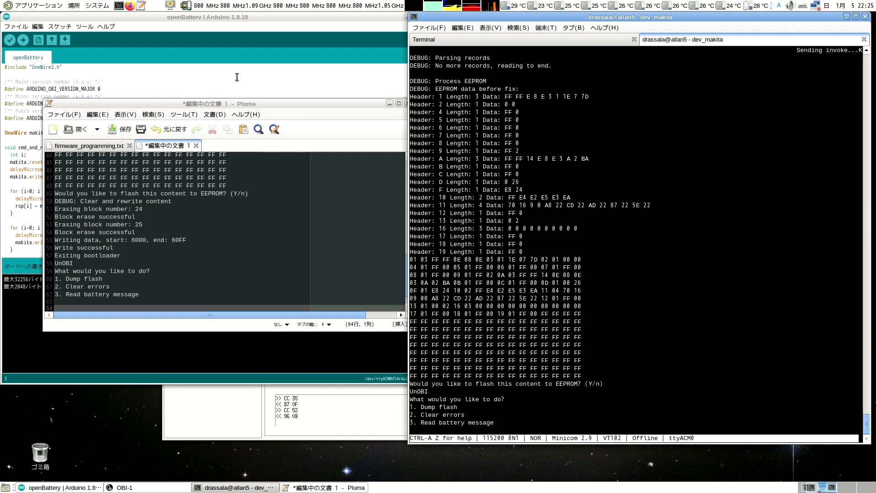
left_click(125, 487)
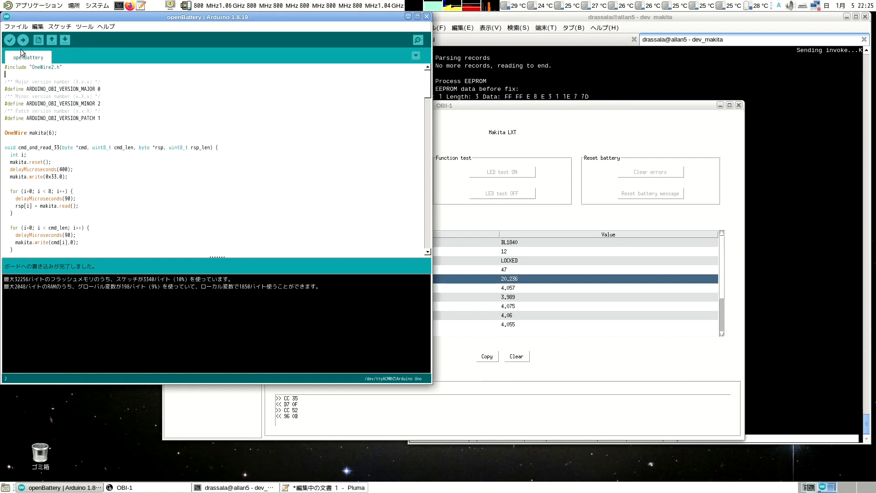
mouse_move(335, 107)
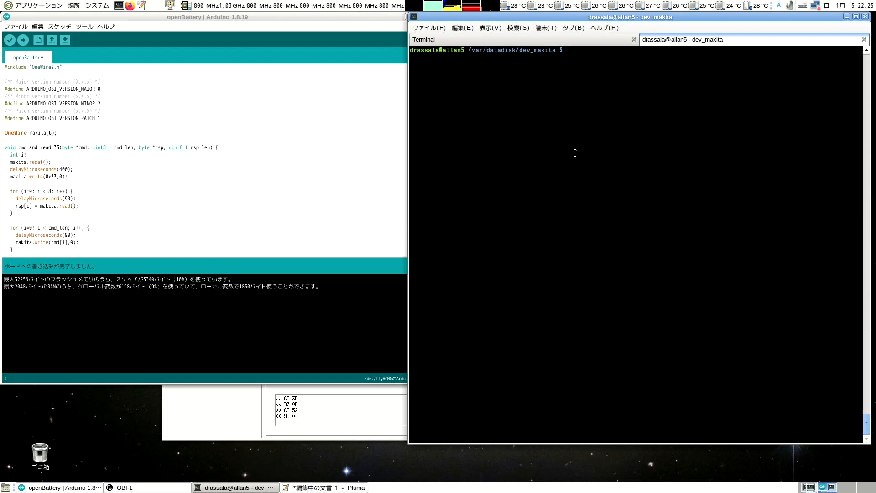
mouse_move(597, 136)
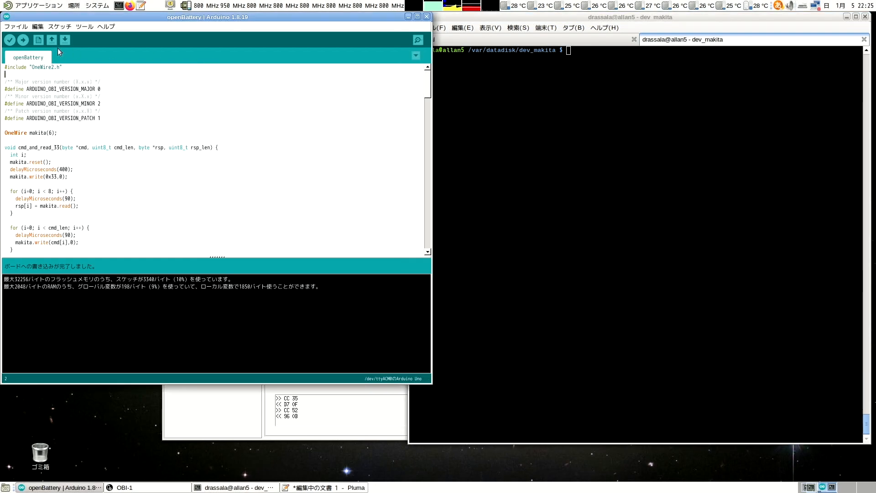
- Upload the openBattery sketch back onto the board
left_click(23, 39)
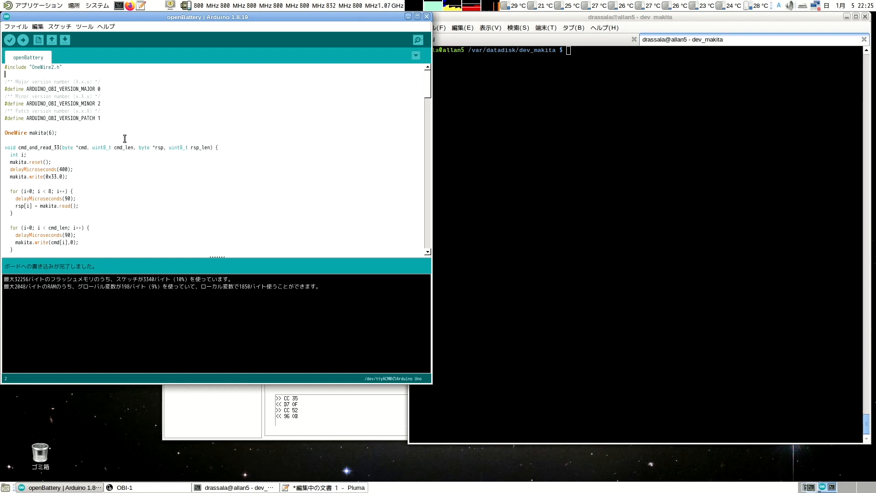
mouse_move(355, 429)
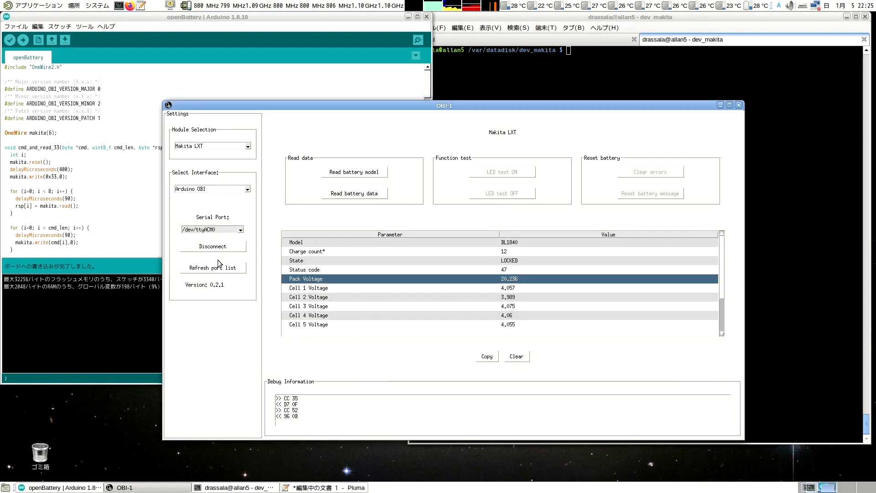
- Reconnect OBI-1 to the board on /dev/ttyACM0 with the Arduino OBI interface
left_click(213, 245)
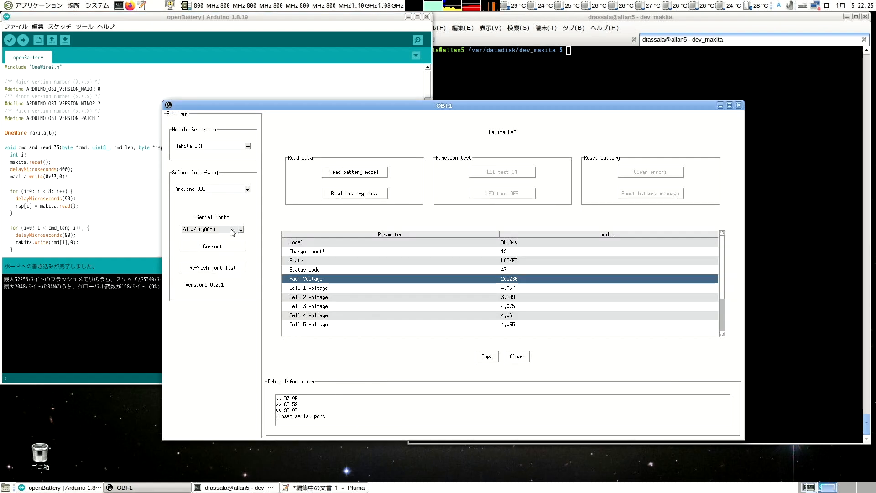
left_click(240, 189)
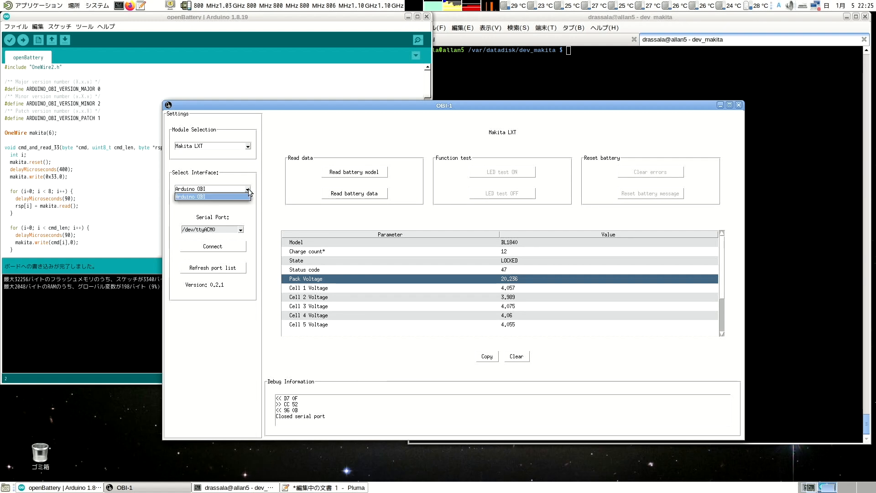
left_click(191, 196)
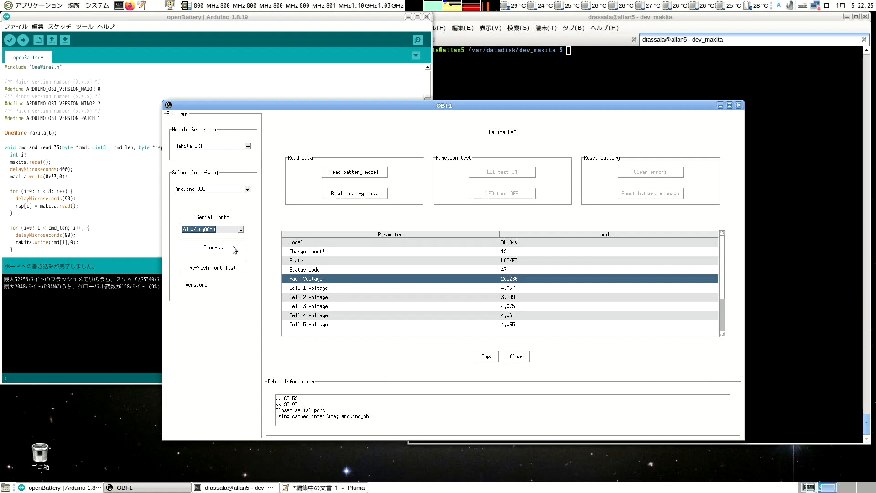
left_click(213, 247)
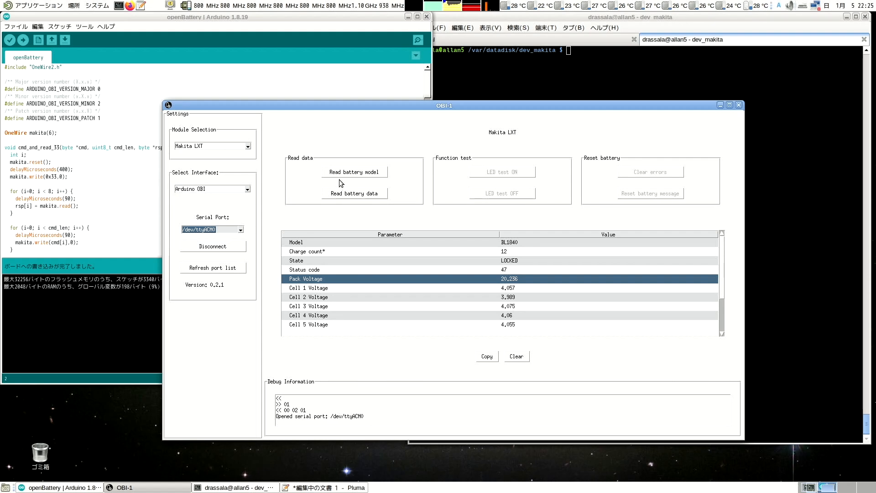
- Re-read the battery model, dismissing the error, so the BL1840 State shows UNLOCKED
left_click(354, 172)
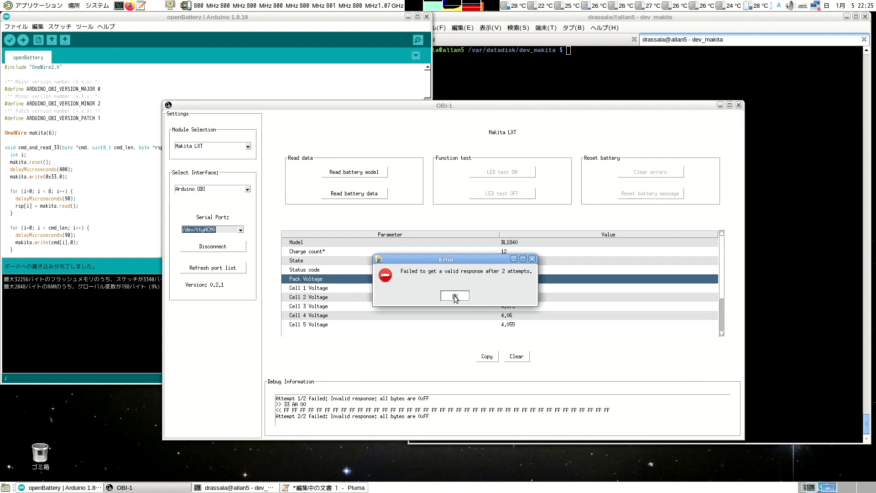
left_click(455, 295)
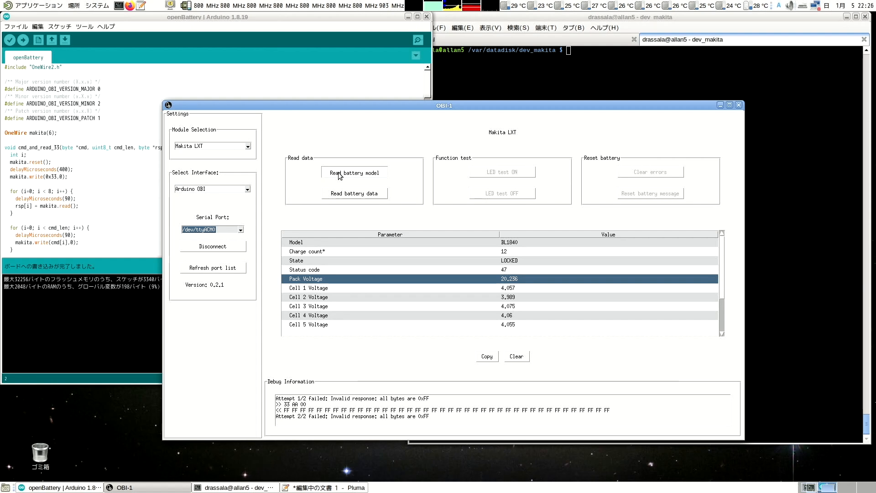
left_click(354, 173)
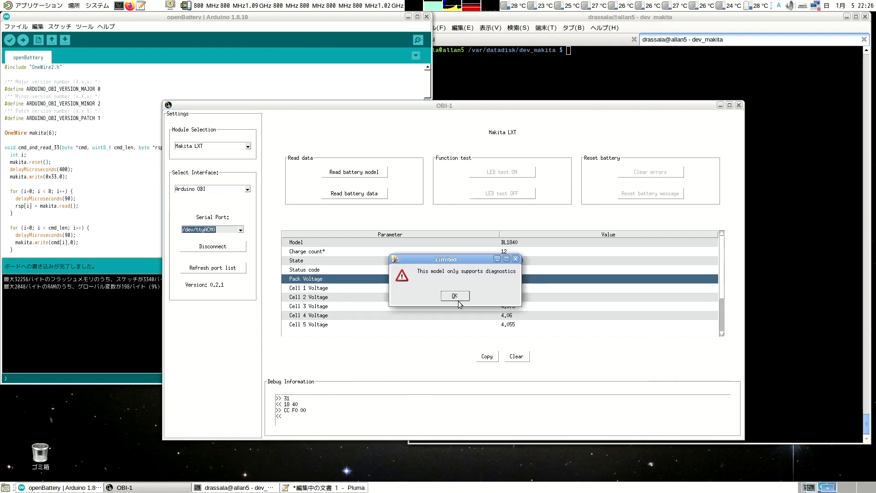
left_click(454, 295)
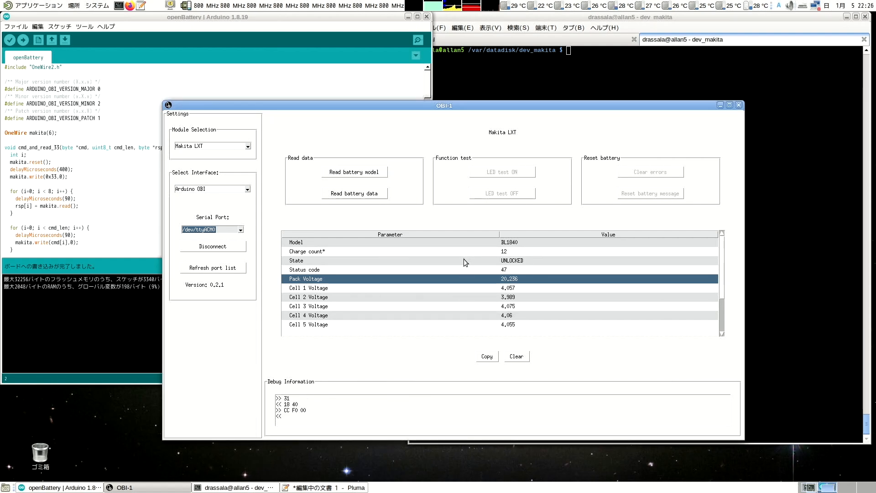